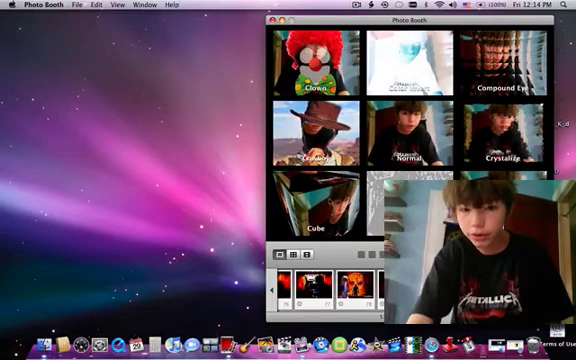
# - Preview the Fire, Black & White and Times Square backdrop effects on the live camera image
pyautogui.click(292, 246)
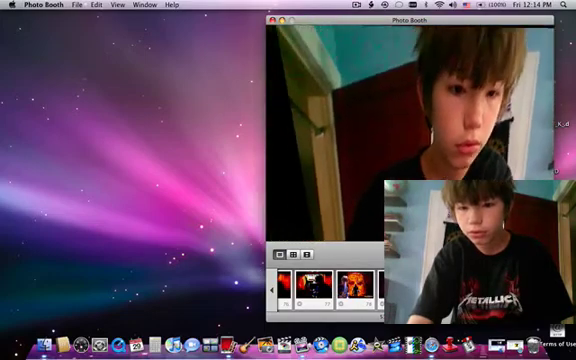
pyautogui.click(294, 252)
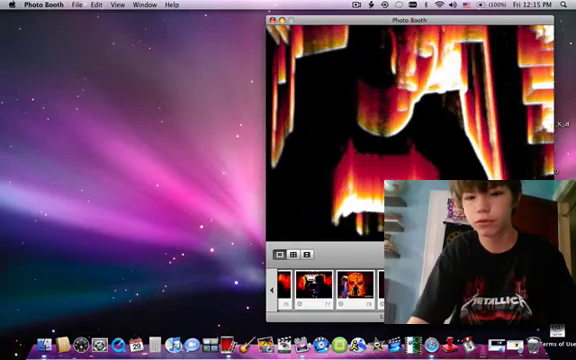
pyautogui.click(304, 258)
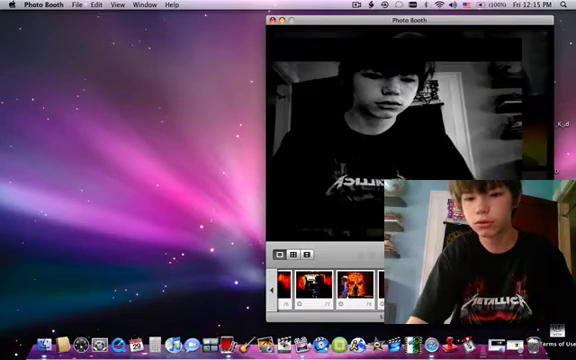
pyautogui.click(304, 256)
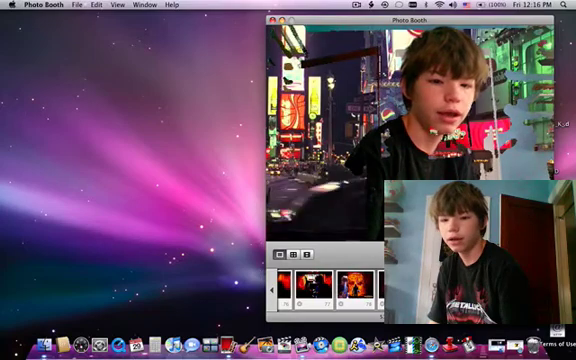
pyautogui.click(304, 250)
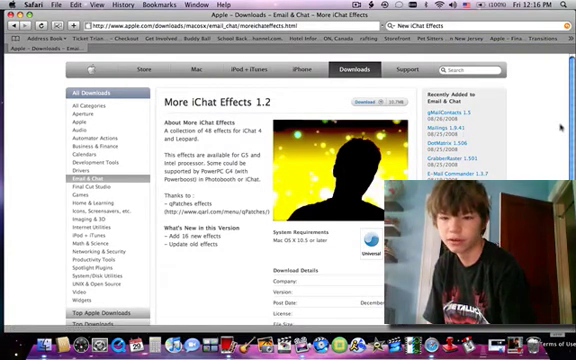
# - Scroll down the More iChat Effects 1.2 download page on apple.com
pyautogui.scroll(-3)
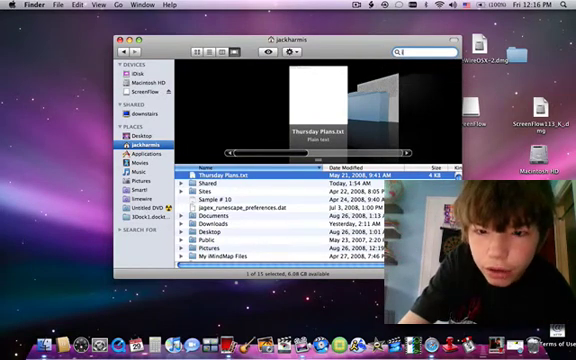
# - Search the Mac in Finder for 'ichat'
pyautogui.write('ichu')
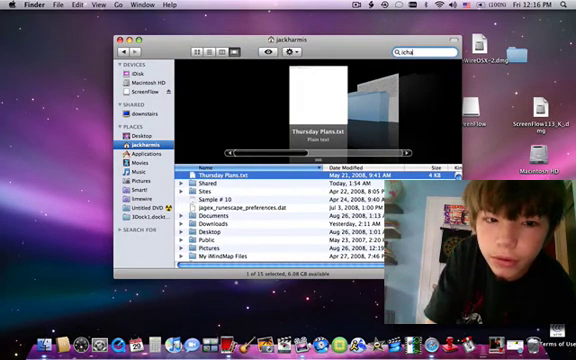
pyautogui.write('ichat')
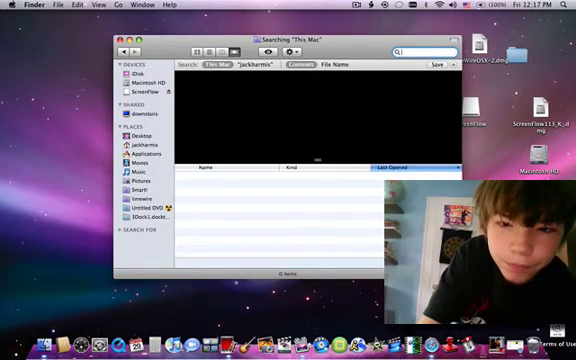
pyautogui.write('4')
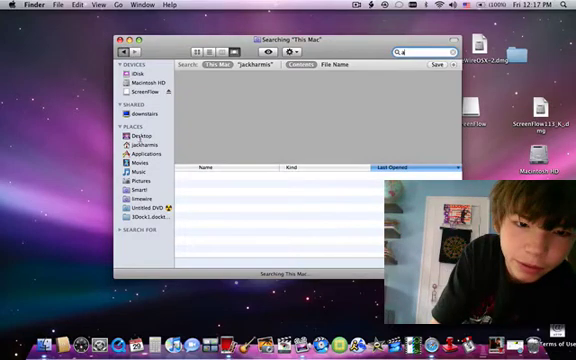
# - Search the Desktop folder for 'effects' to find the More iChat Effects files
pyautogui.click(136, 130)
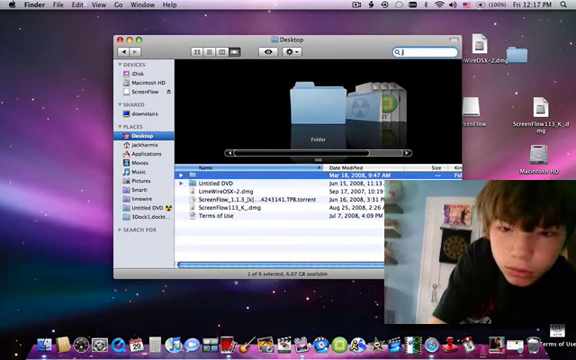
pyautogui.write('q')
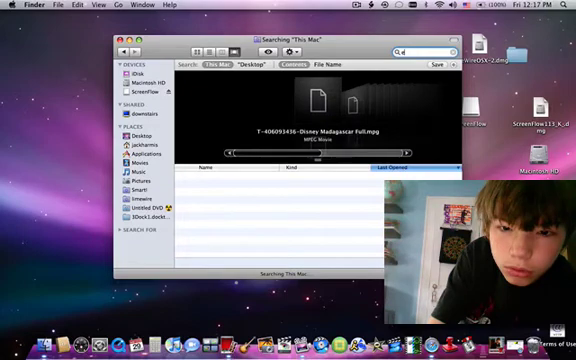
pyautogui.write('effcts')
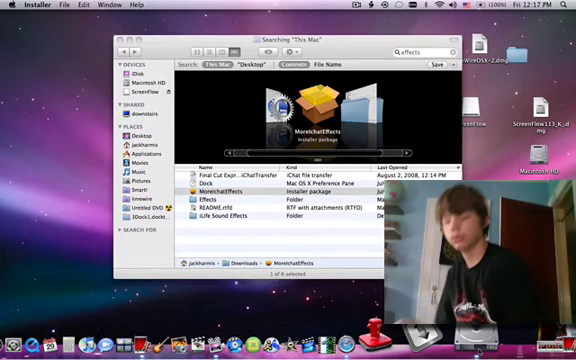
# - Launch the MoreiChatEffects installer package and close the Finder window
pyautogui.doubleClick(290, 120)
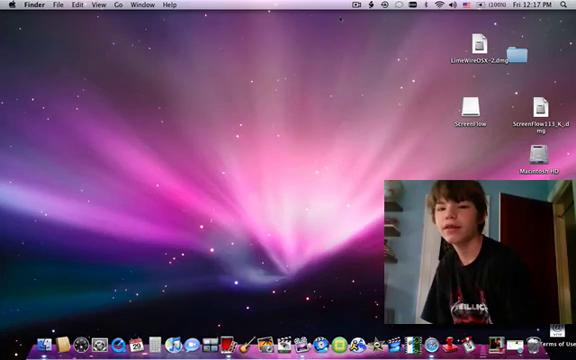
pyautogui.click(358, 8)
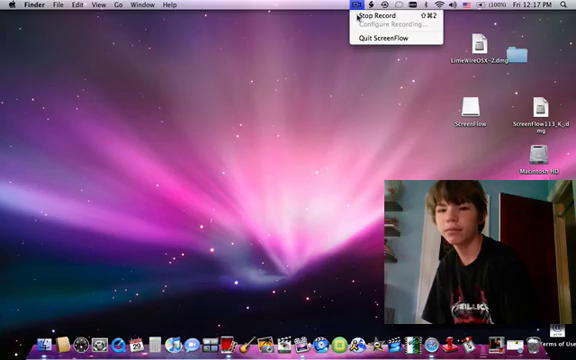